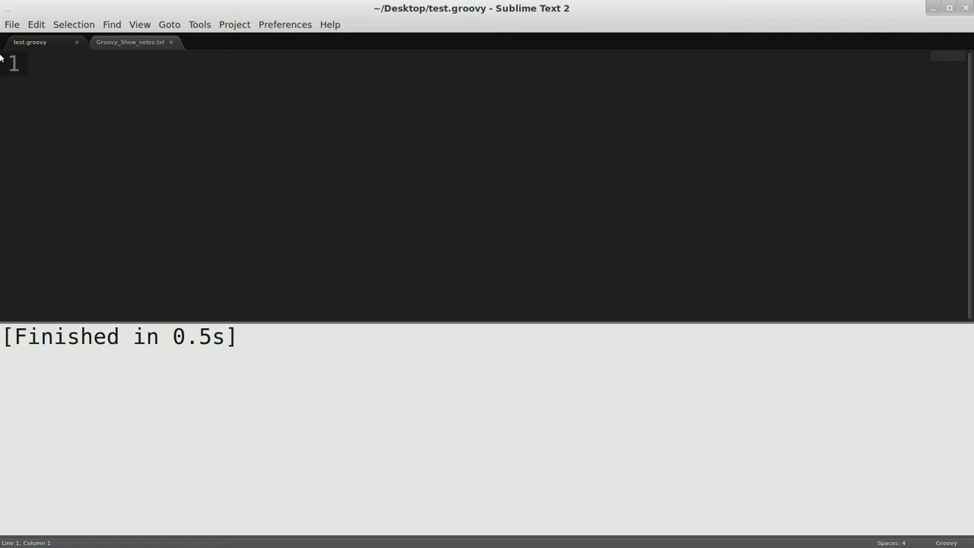
Start defining closure c in test.groovy with 'def c = {'
left_click(31, 64)
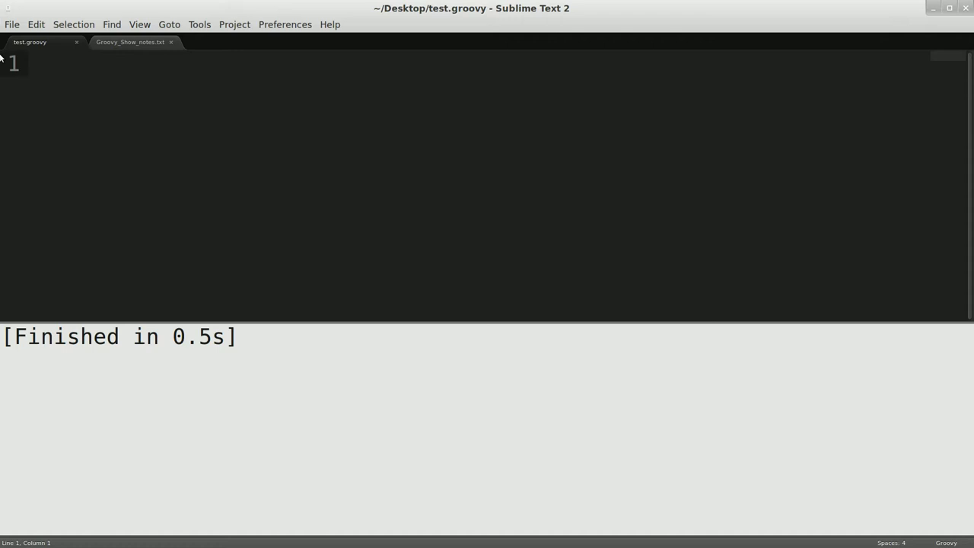
type("d")
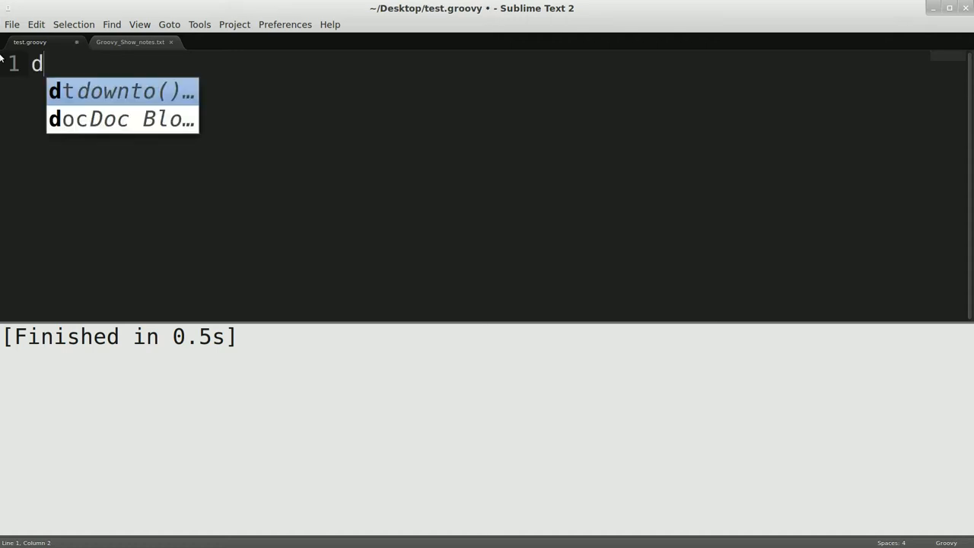
type("ef")
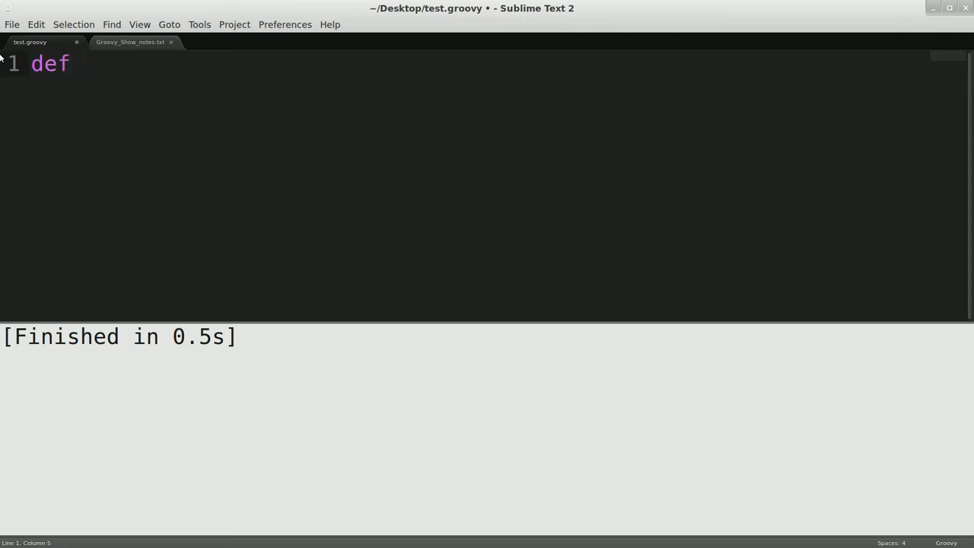
type("c")
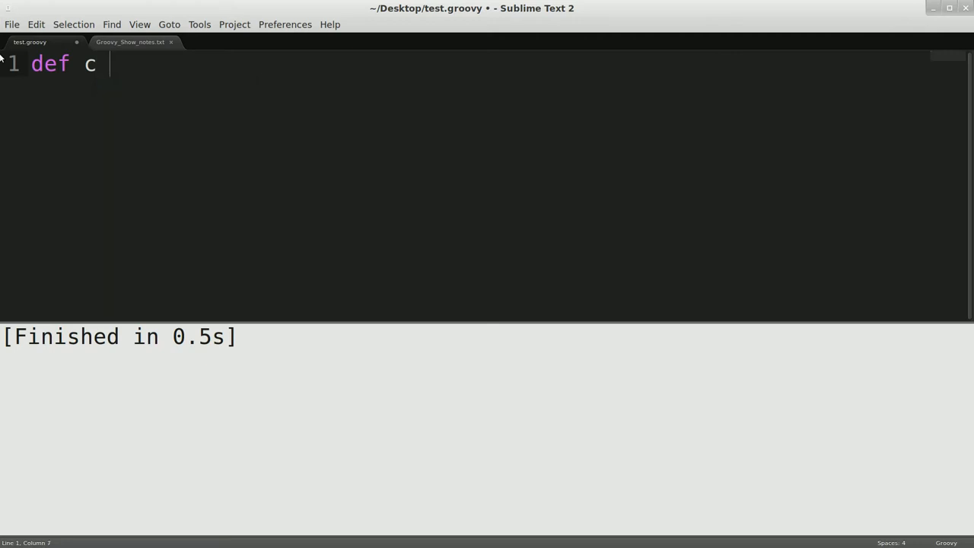
type("=")
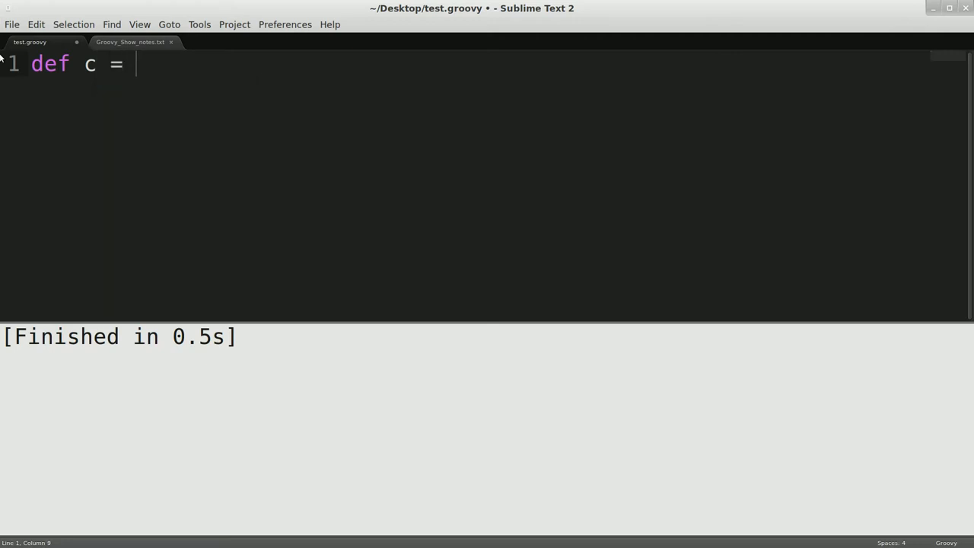
type("{")
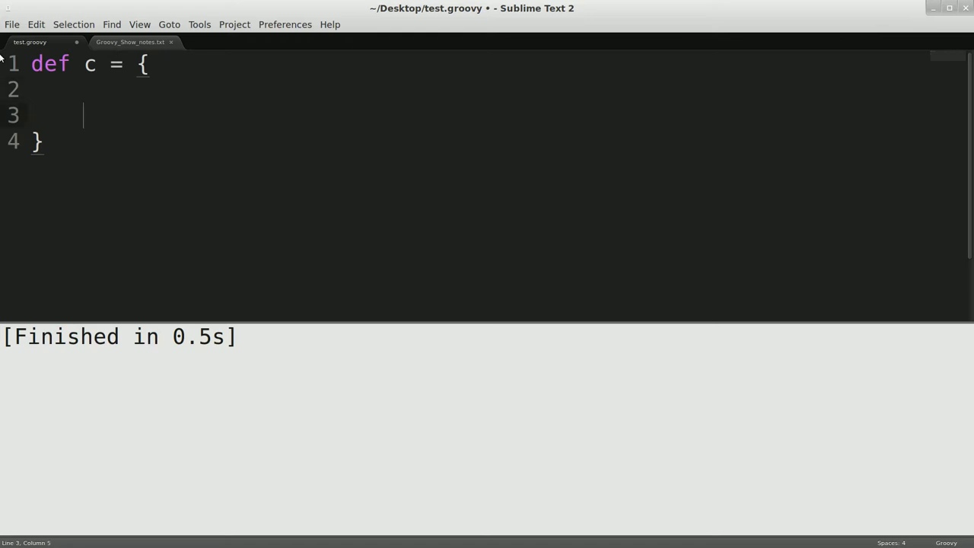
Make the closure body println "Hello world!" and add blank lines below it
type("print")
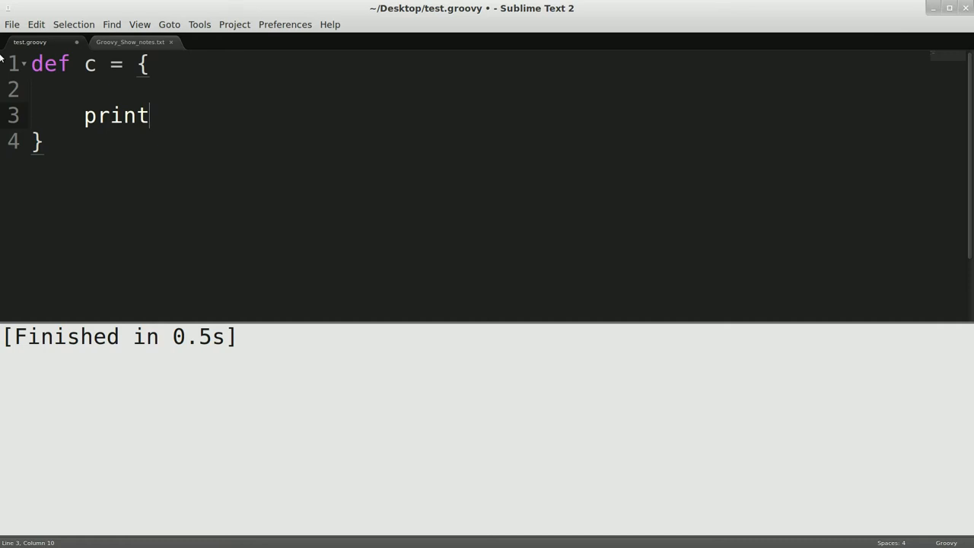
type("ln")
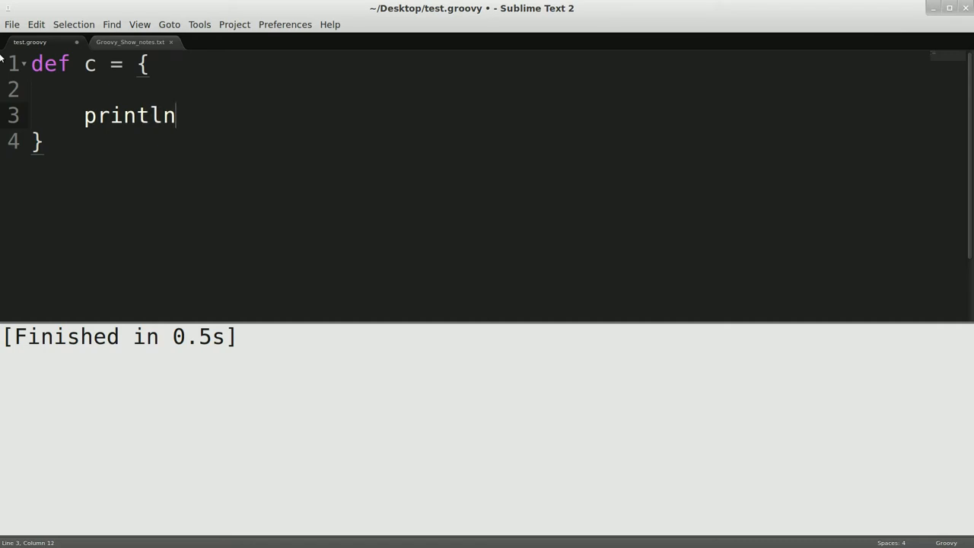
type("\"H\"")
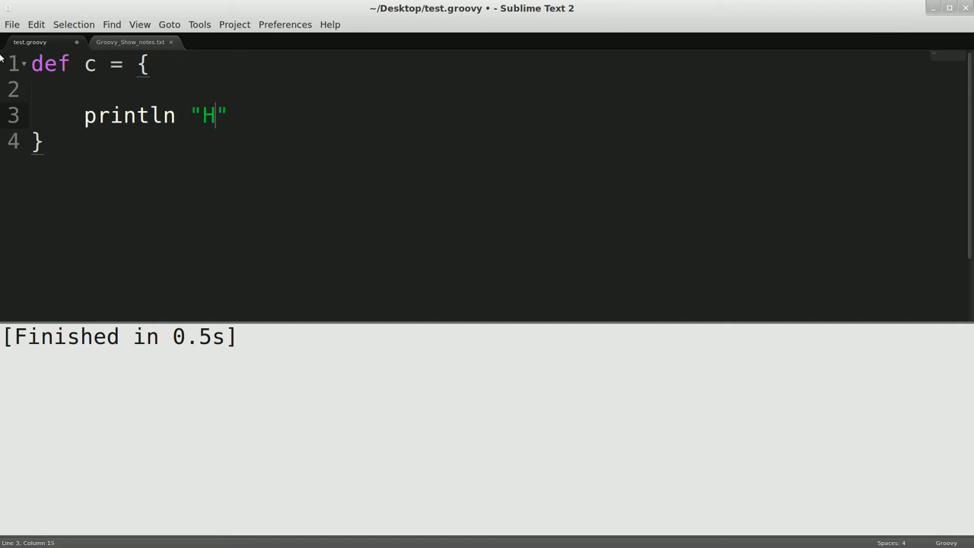
type("ello")
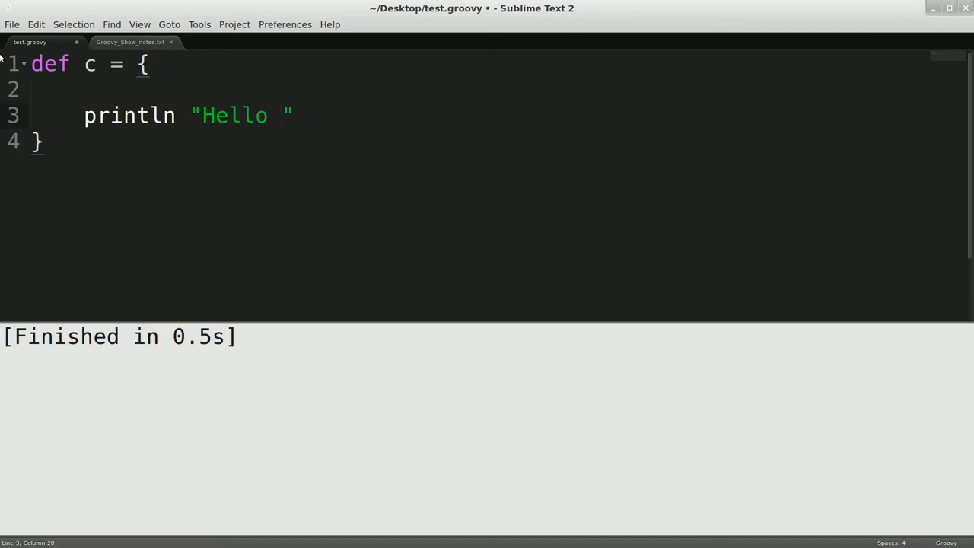
type("world")
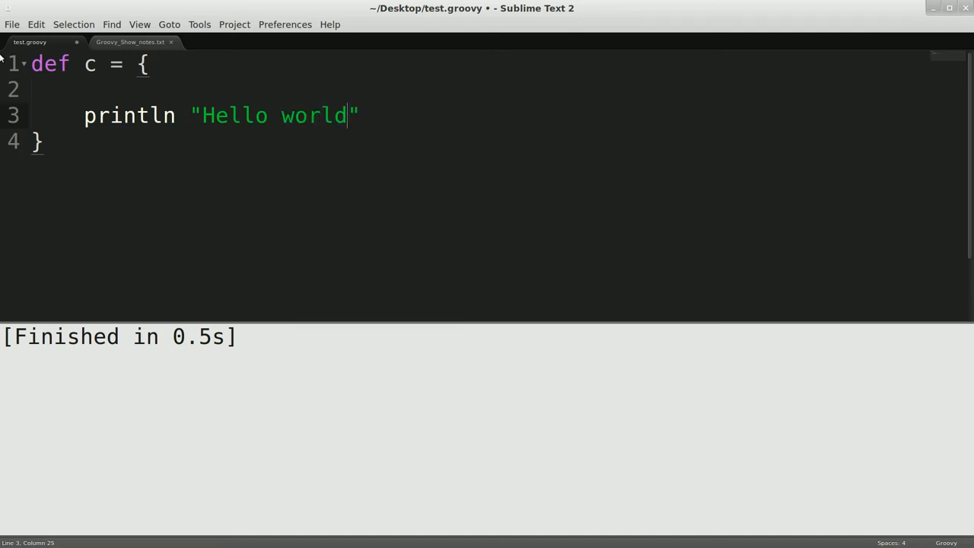
type("!")
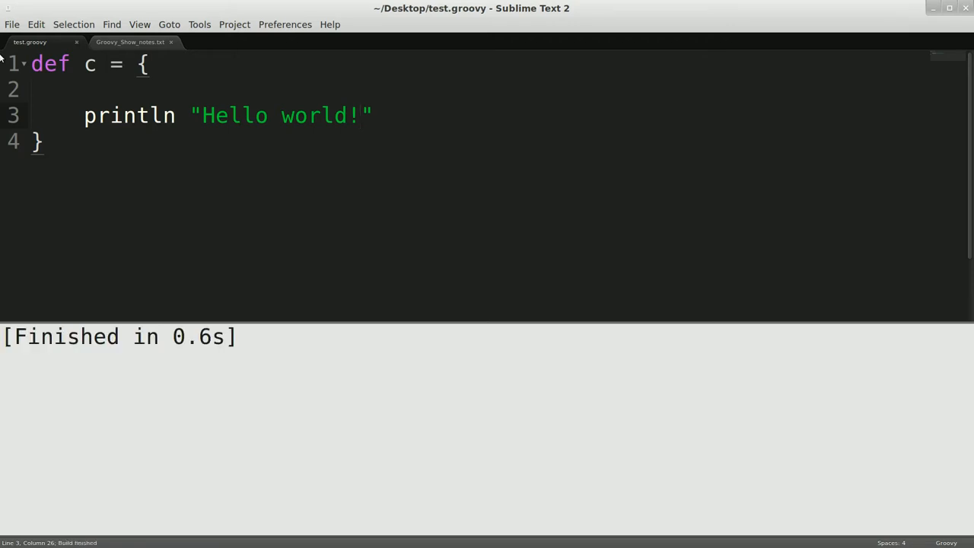
key("enter")
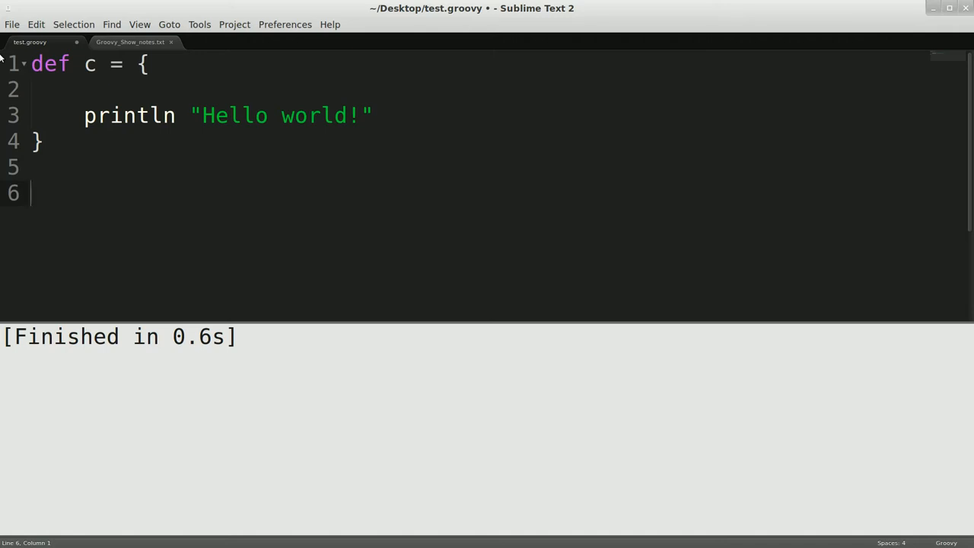
Add a c() call after the closure, build to print Hello world!, and select c
type("c(")
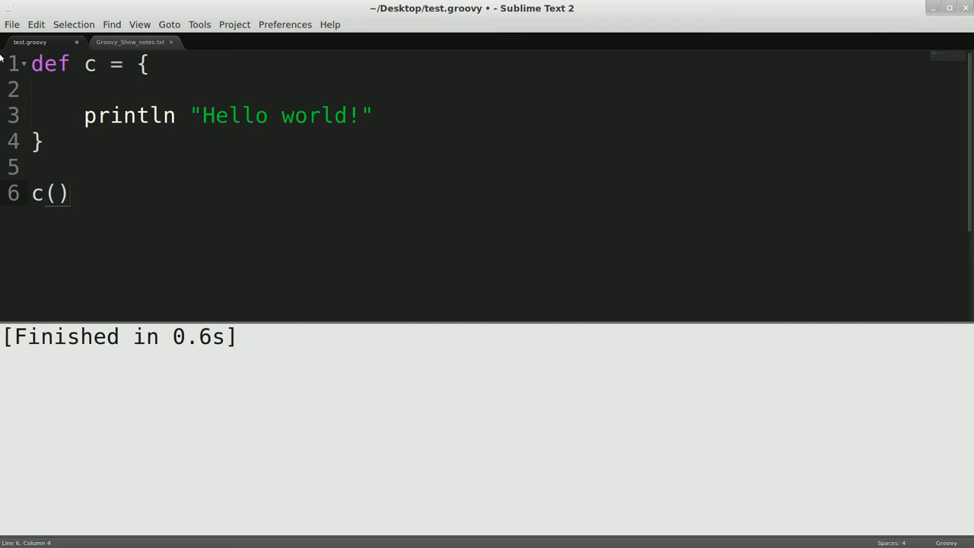
key("ctrl+b")
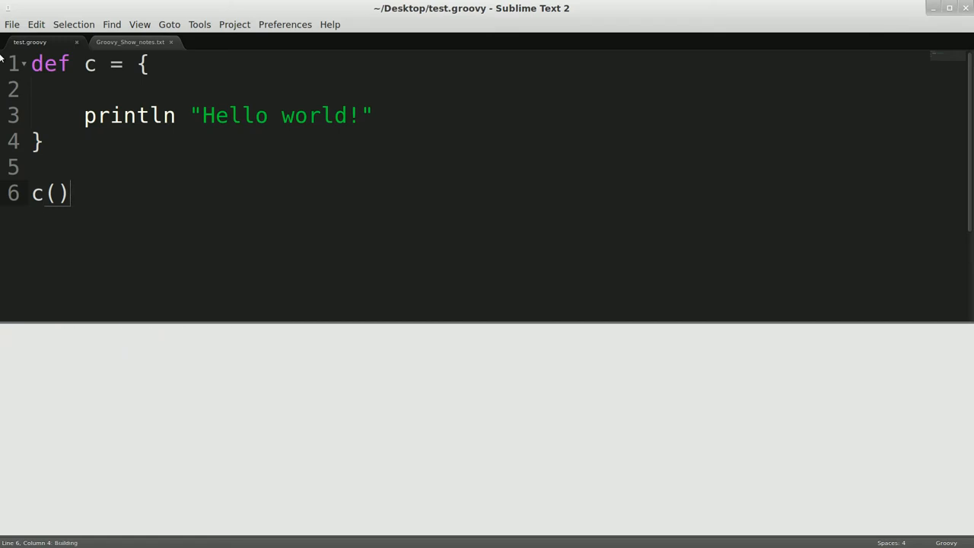
key("ctrl+b")
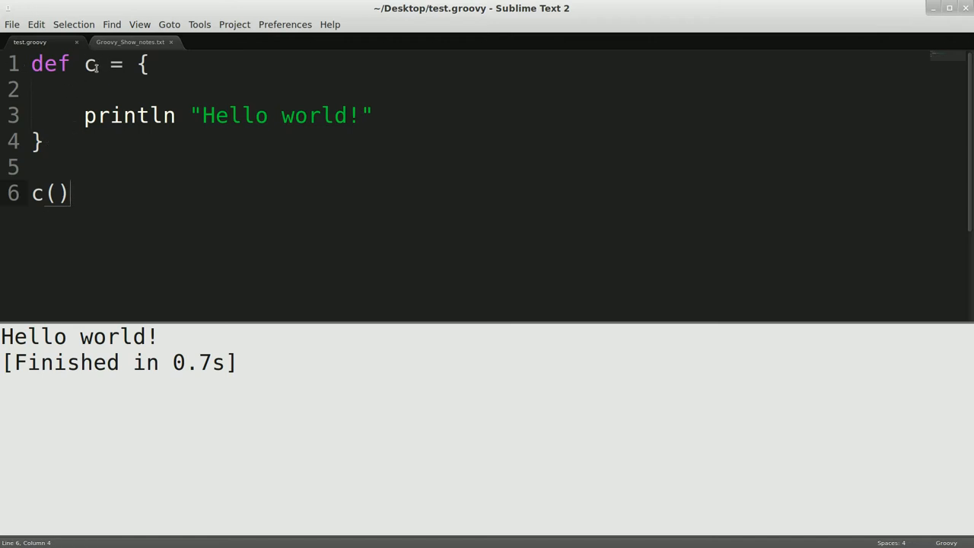
double_click(89, 64)
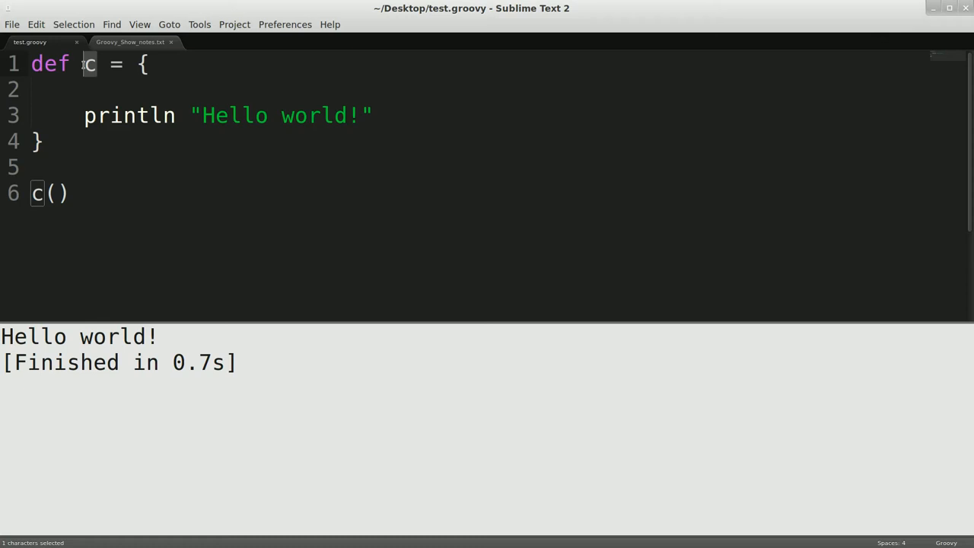
mouse_move(82, 65)
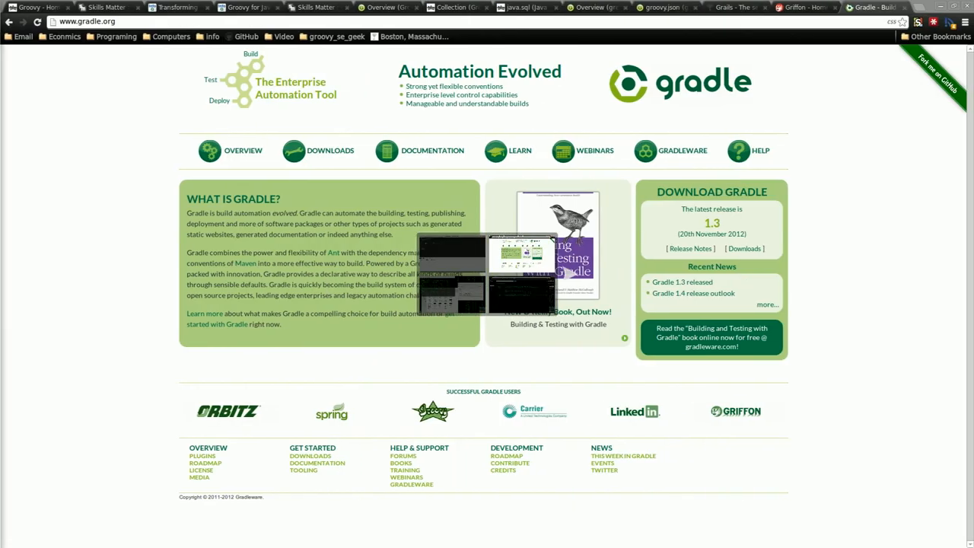
left_click(176, 7)
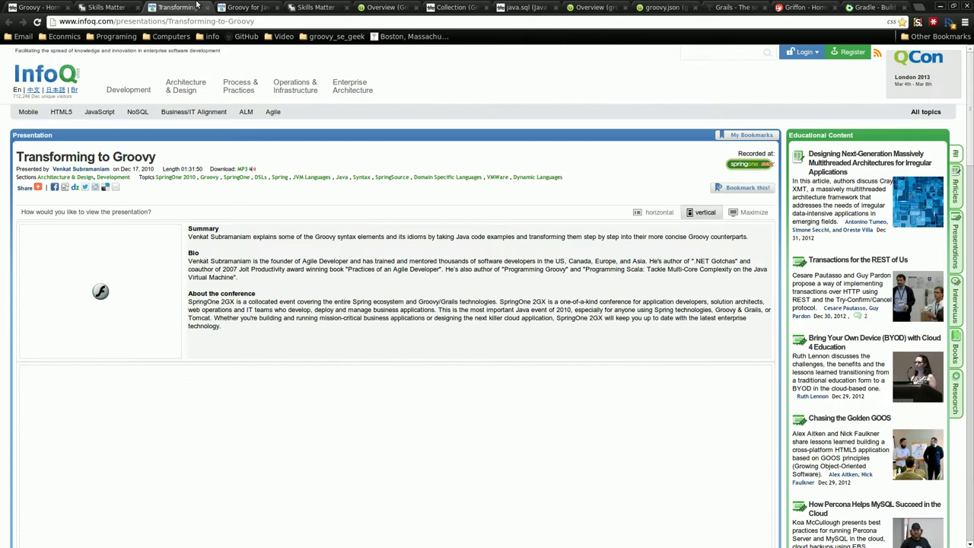
mouse_move(212, 166)
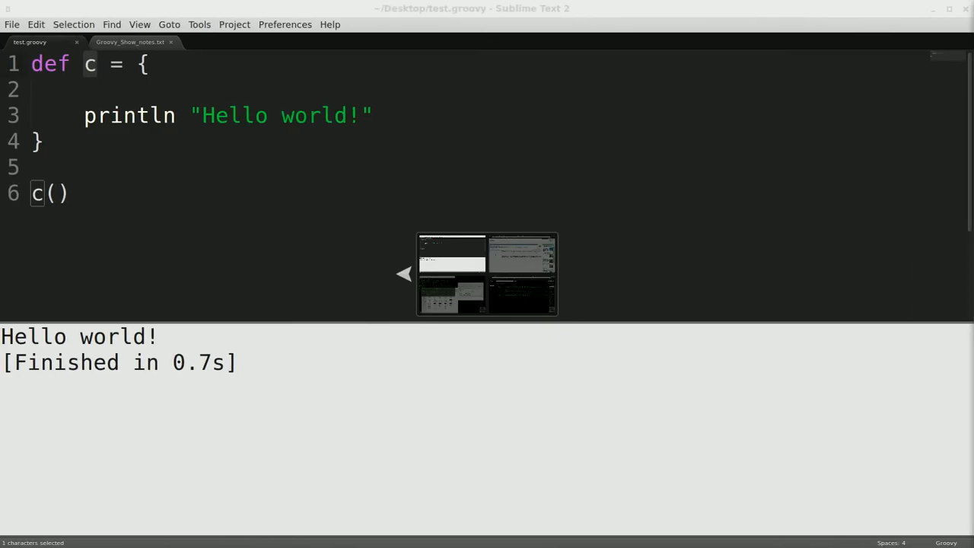
Give c a 'string ->' parameter, prefix the message with $string, and call c("Bob")
left_click(151, 64)
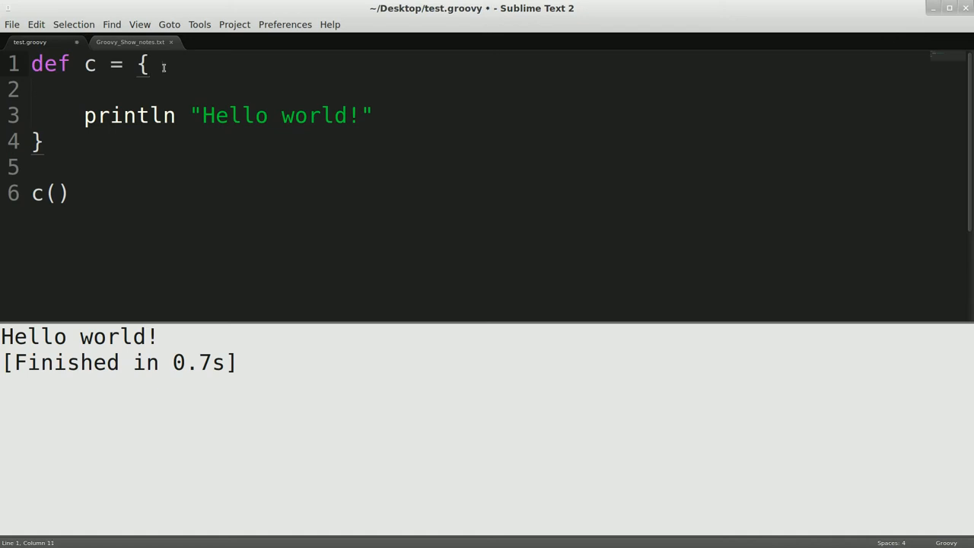
type("string ->")
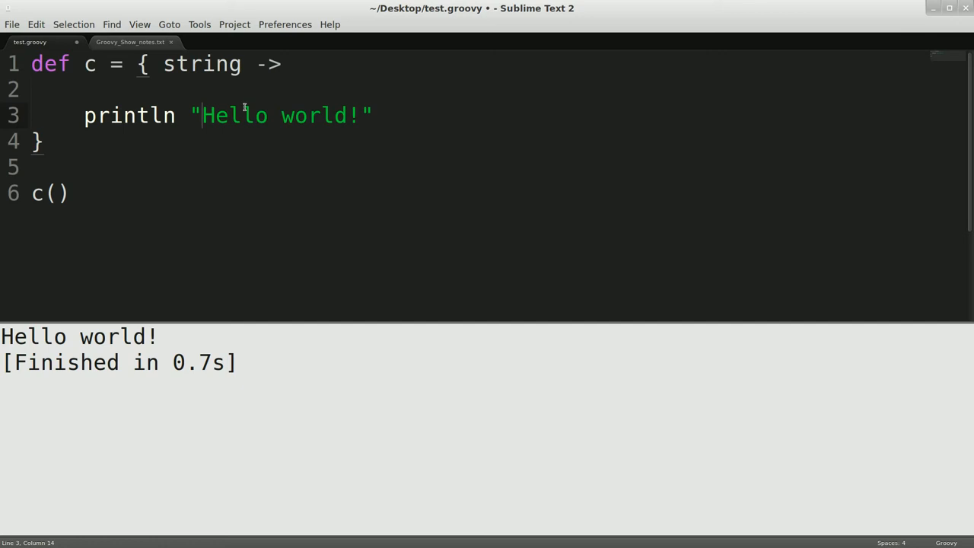
type("$strin")
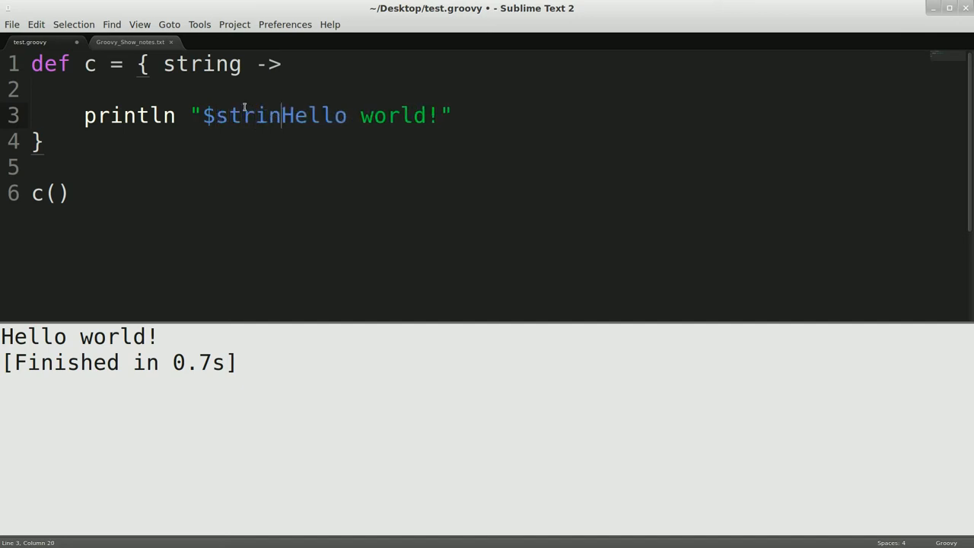
type("g")
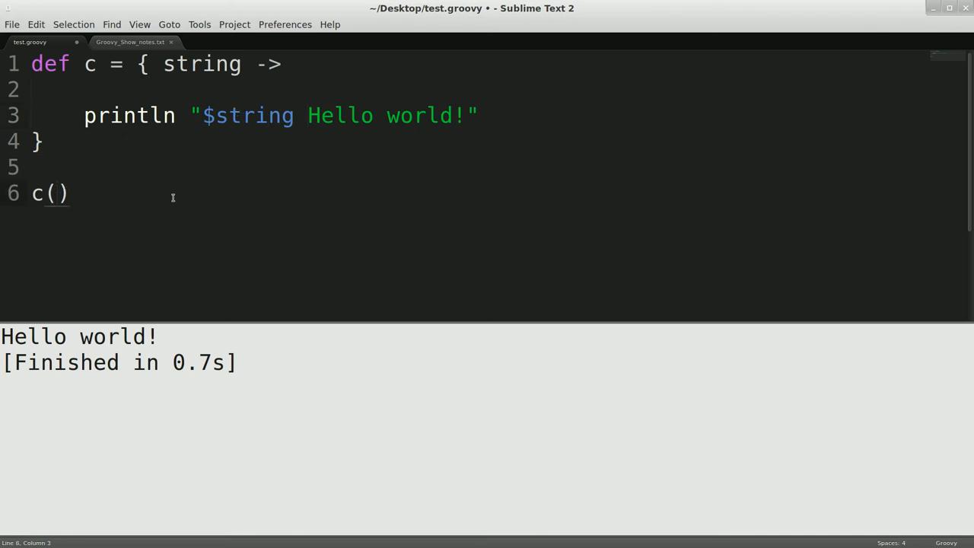
type("\"\"")
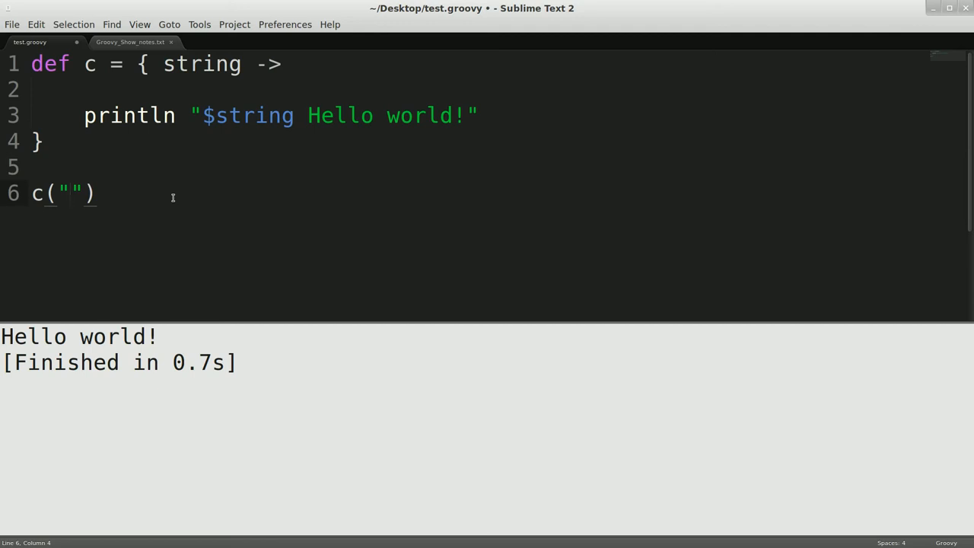
type("B")
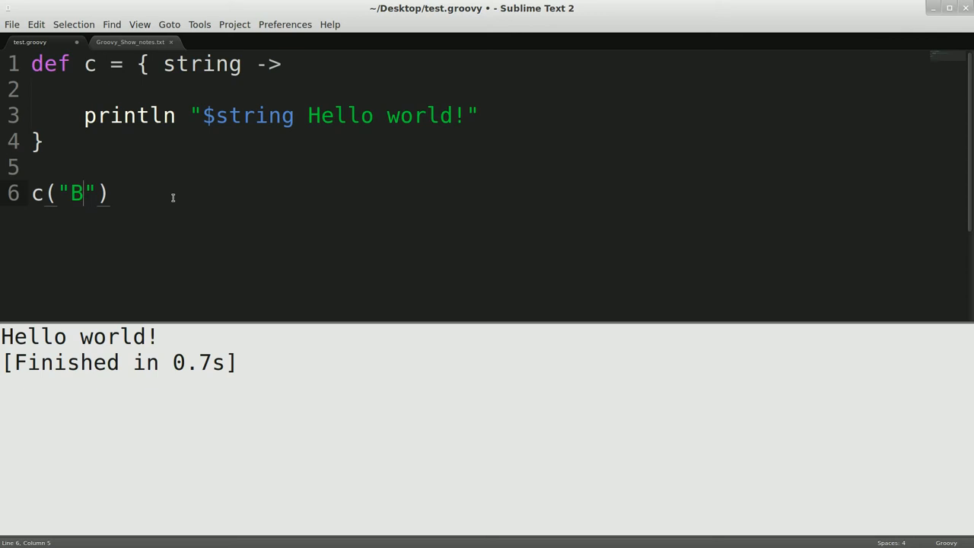
type("ob")
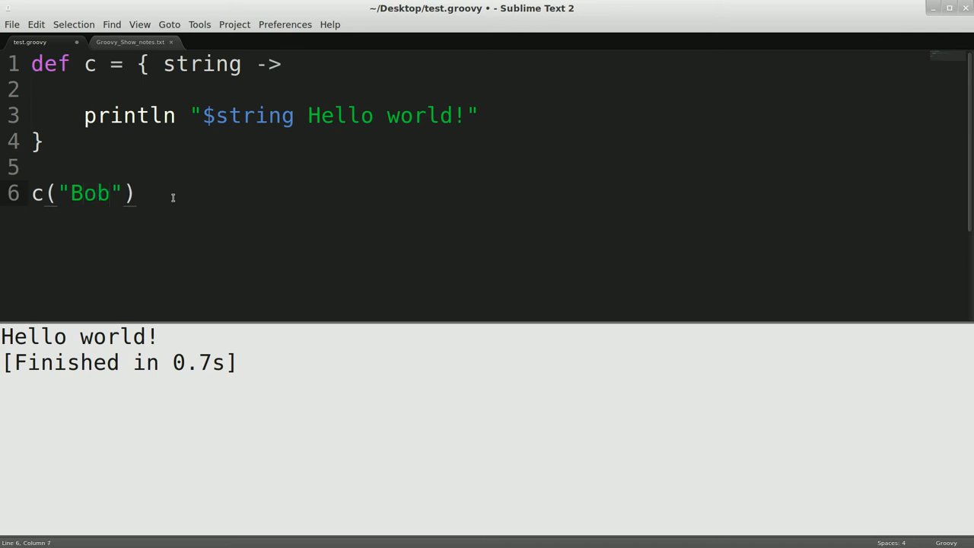
Save and rebuild test.groovy so the output panel shows 'Bob Hello world!'
key("ctrl+b")
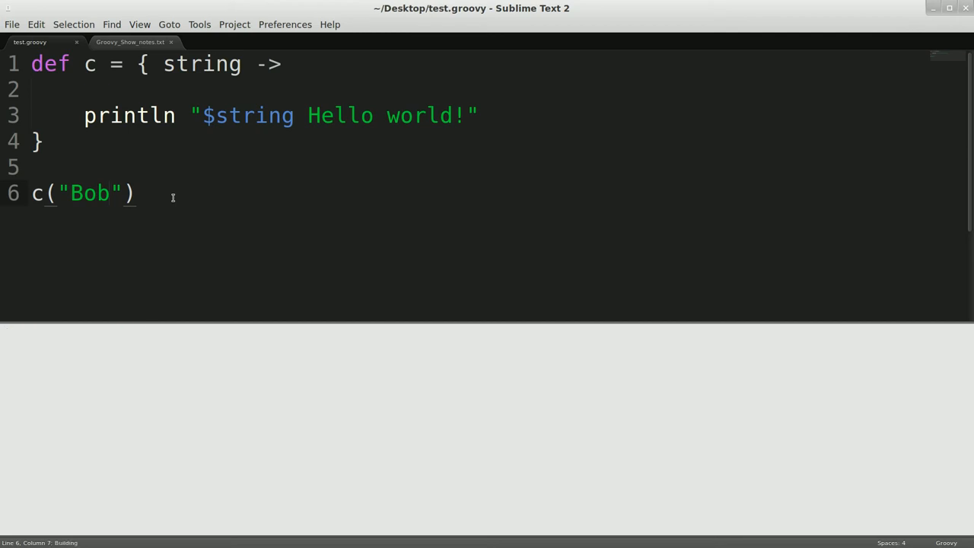
key("ctrl+b")
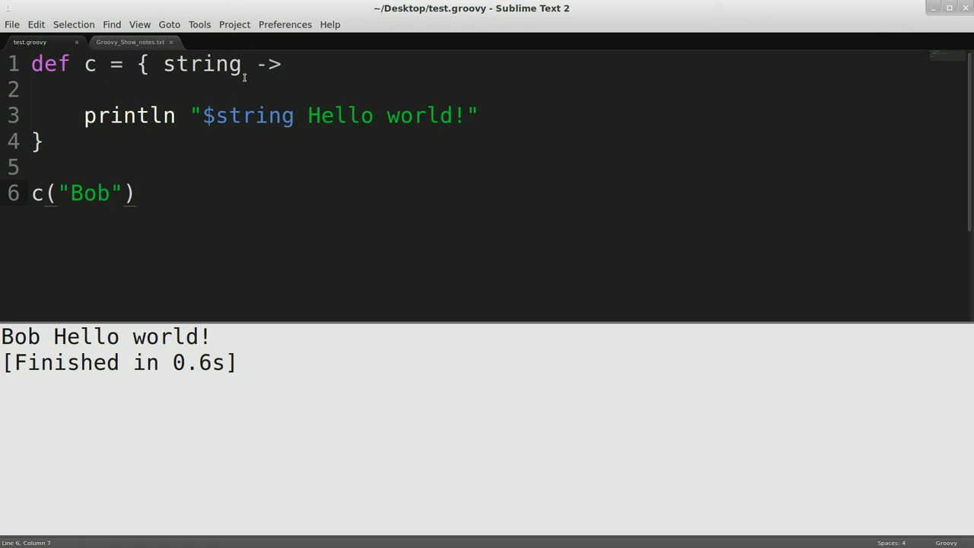
left_click(110, 192)
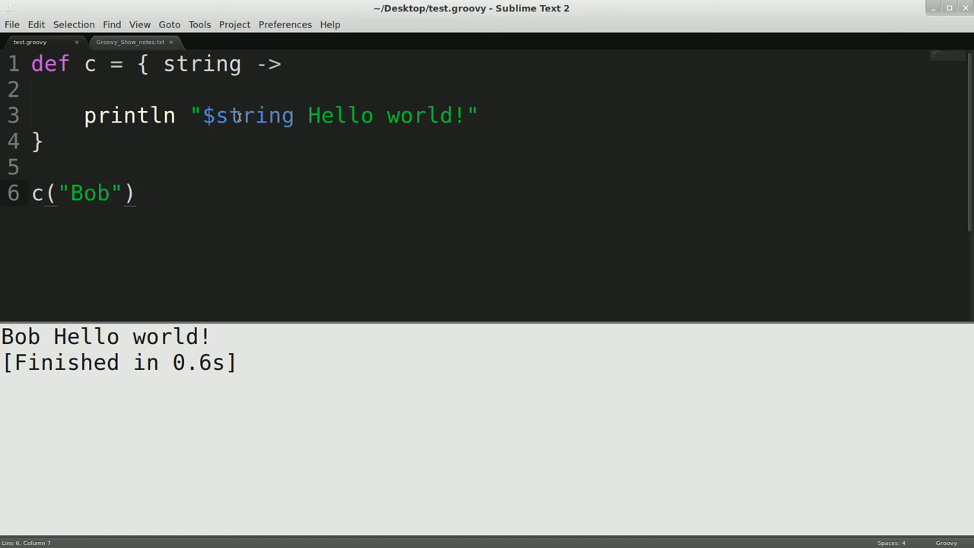
mouse_move(264, 124)
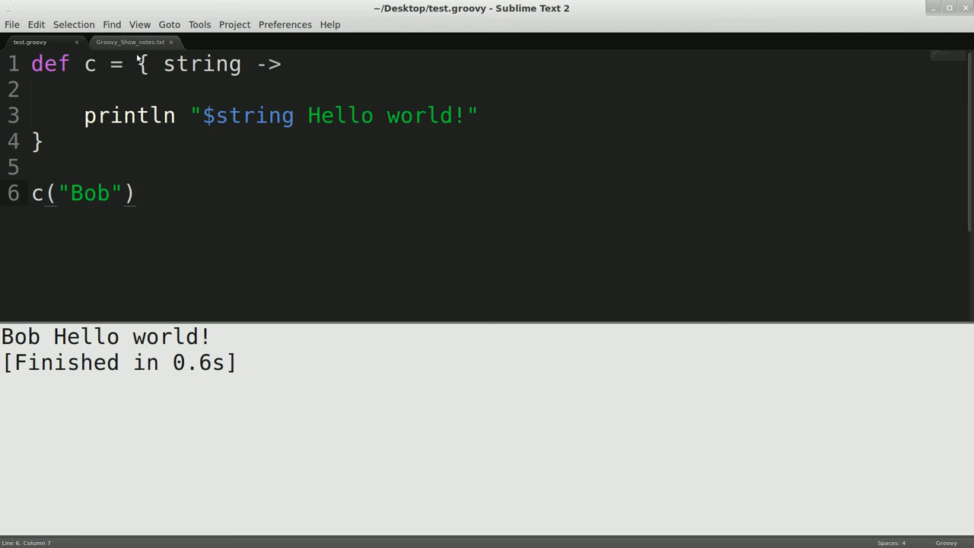
mouse_move(117, 81)
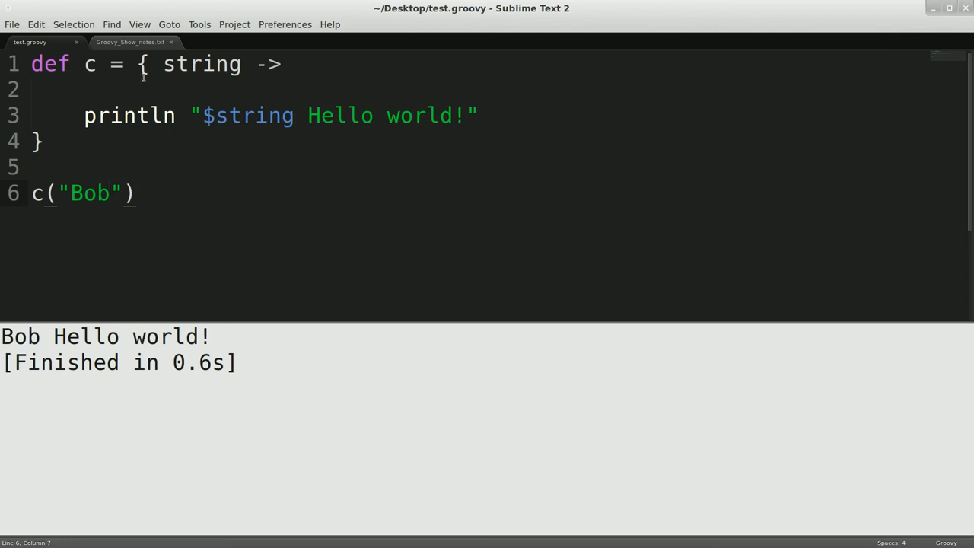
left_click(111, 193)
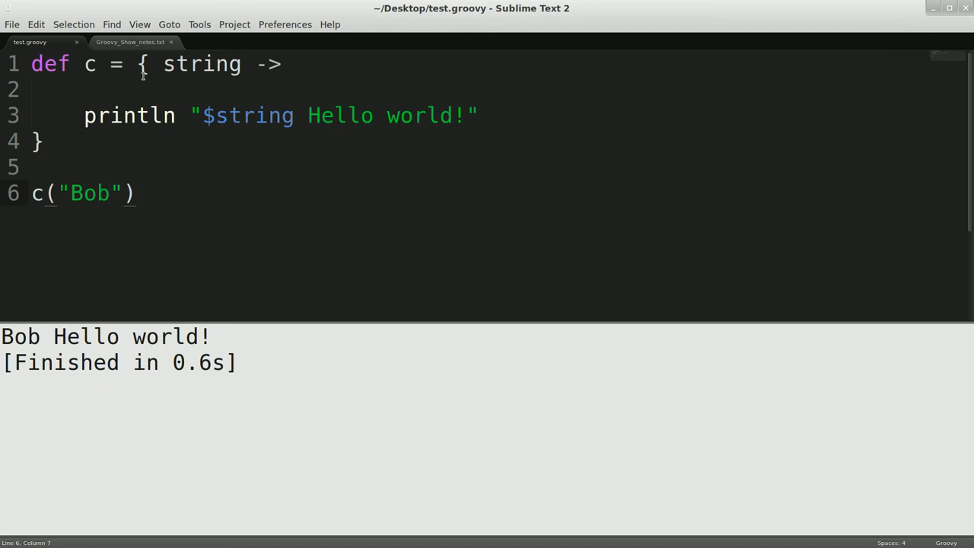
left_click(112, 193)
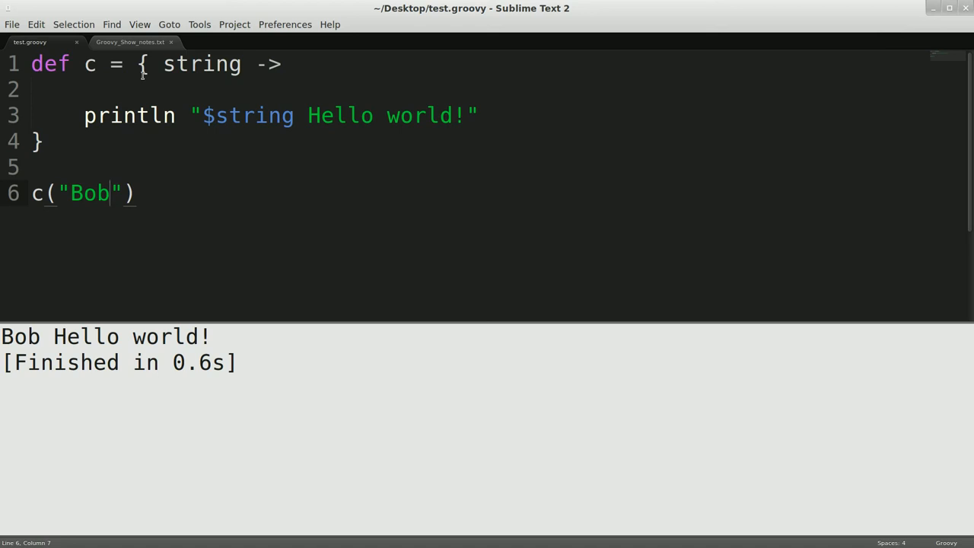